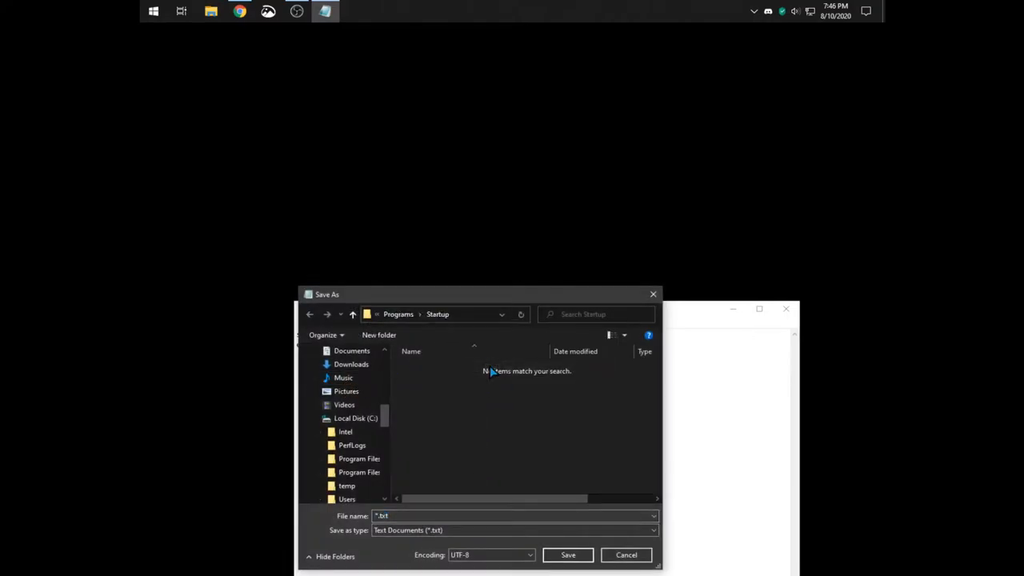
Step: Save the script as 'start taskmgr.cmd' with type All Files (*.*) in the Startup folder
{"action": "left_click", "coordinate": [512, 530]}
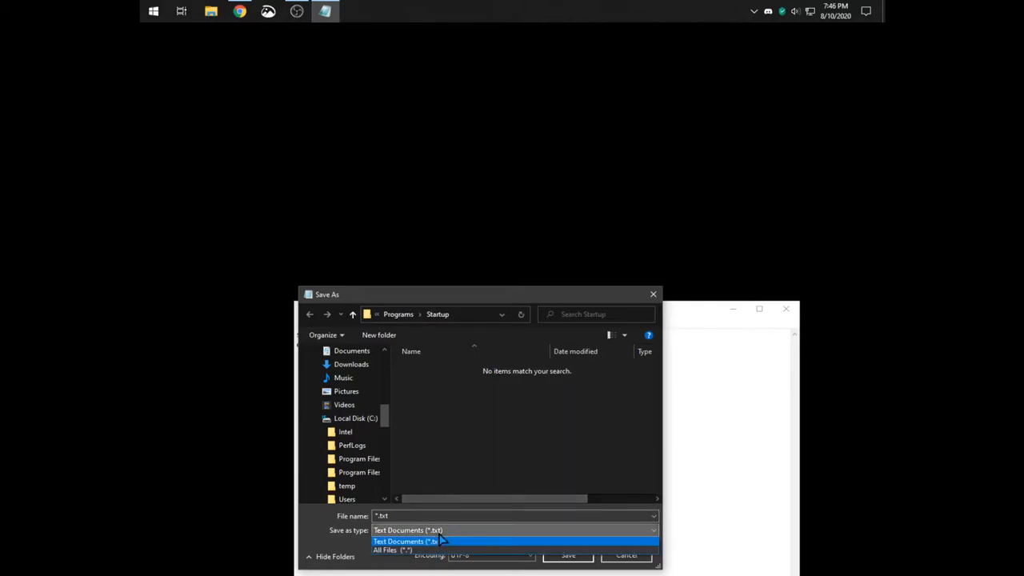
{"action": "left_click", "coordinate": [392, 550]}
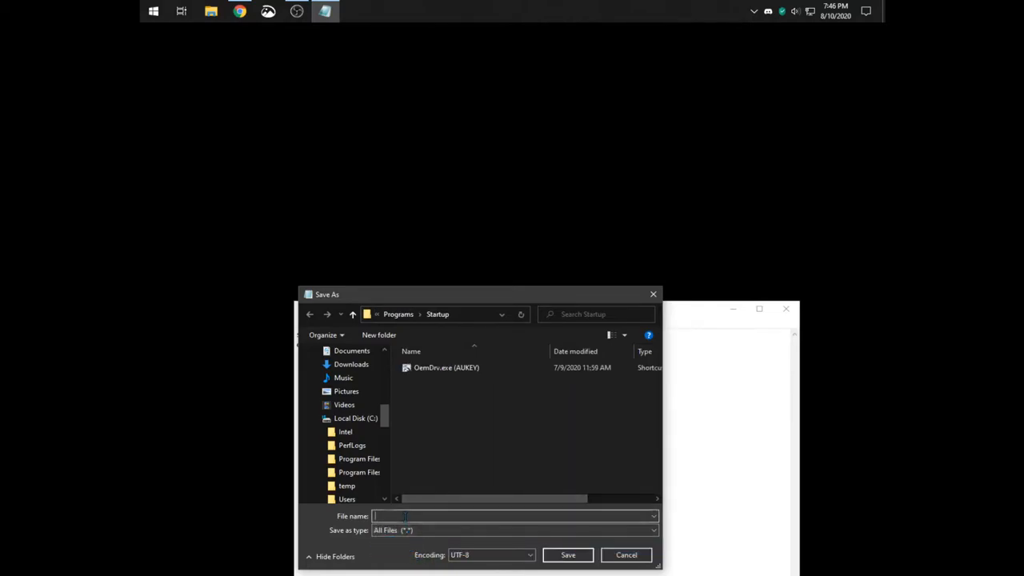
{"action": "type", "text": "start taskmgr.cmd"}
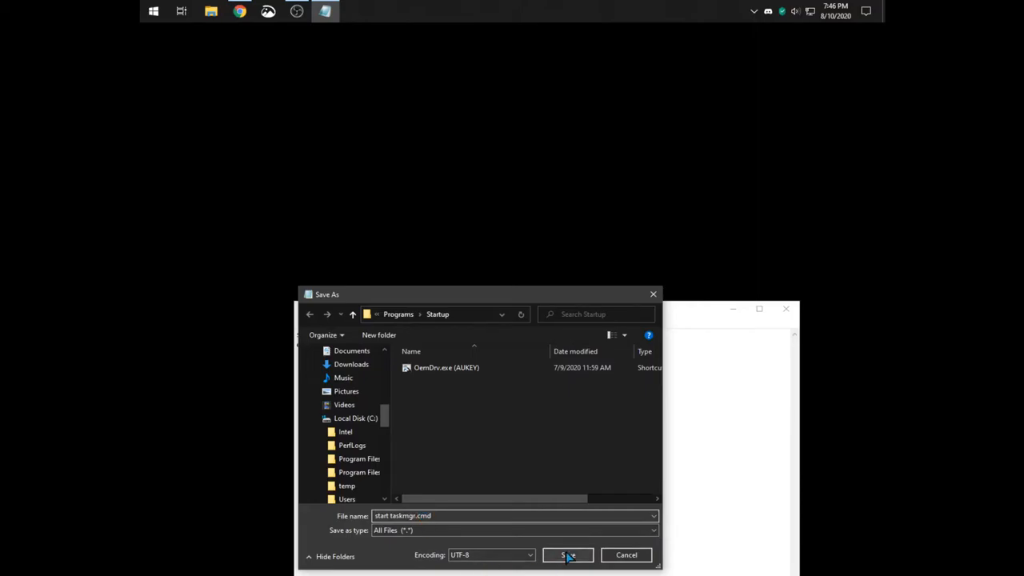
{"action": "left_click", "coordinate": [568, 554]}
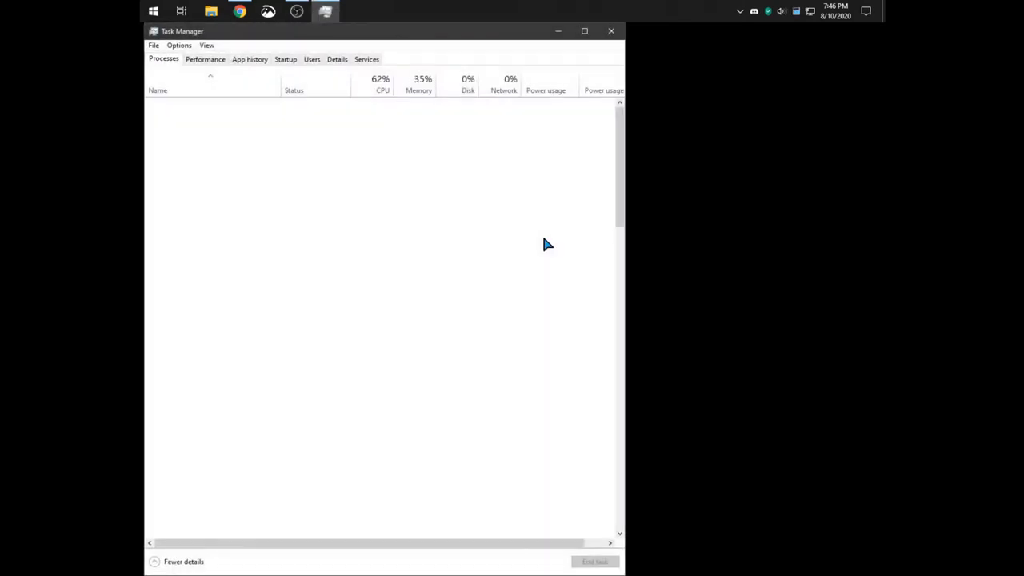
Step: Show Task Manager's Startup list, where start taskmgr.cmd appears enabled
{"action": "left_click", "coordinate": [284, 57]}
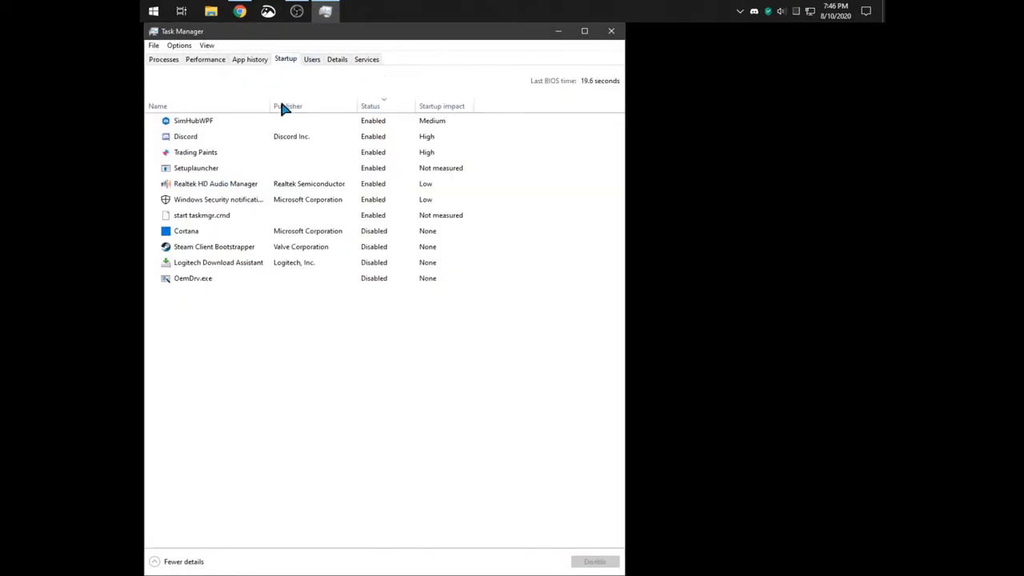